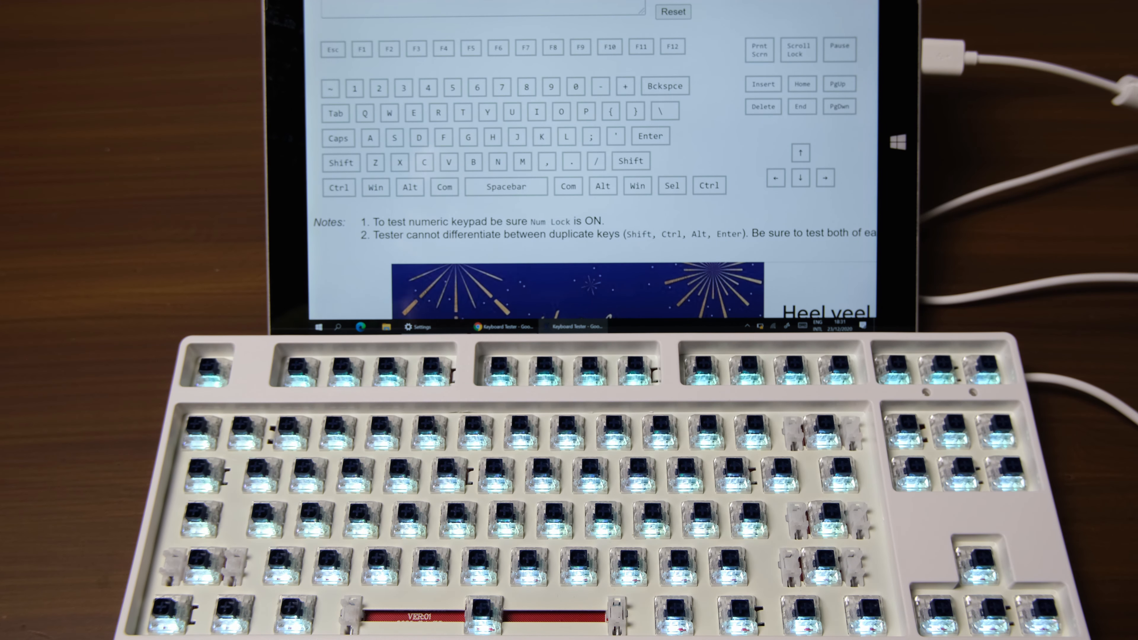
Register the main letter rows, modifiers and the F1–F12 function row as pressed (green)
key(f2)
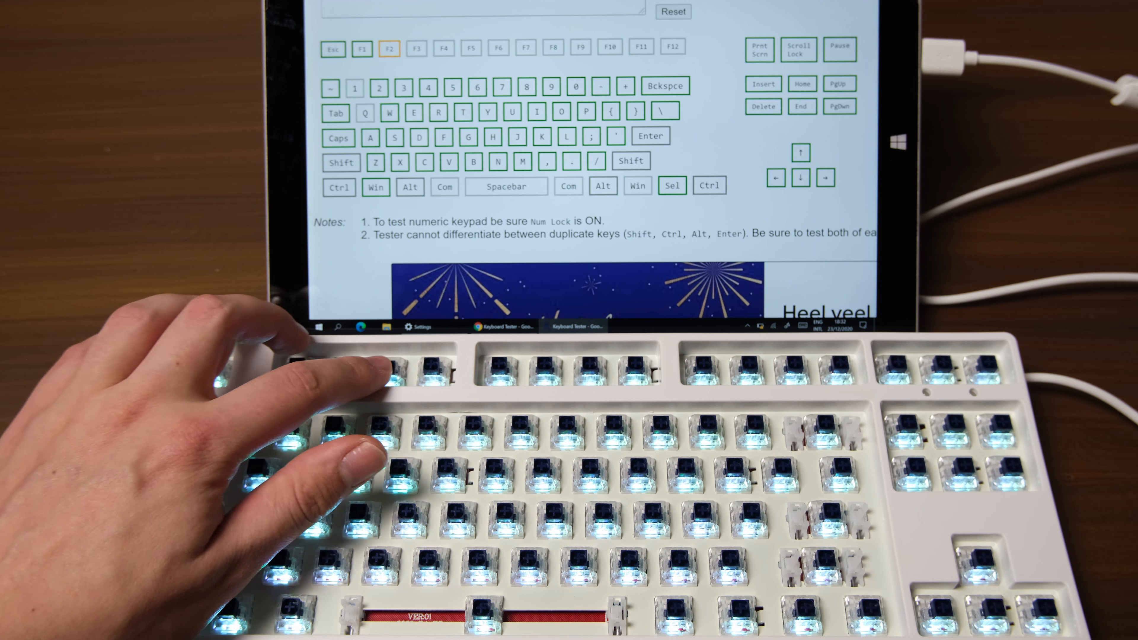
key(f8)
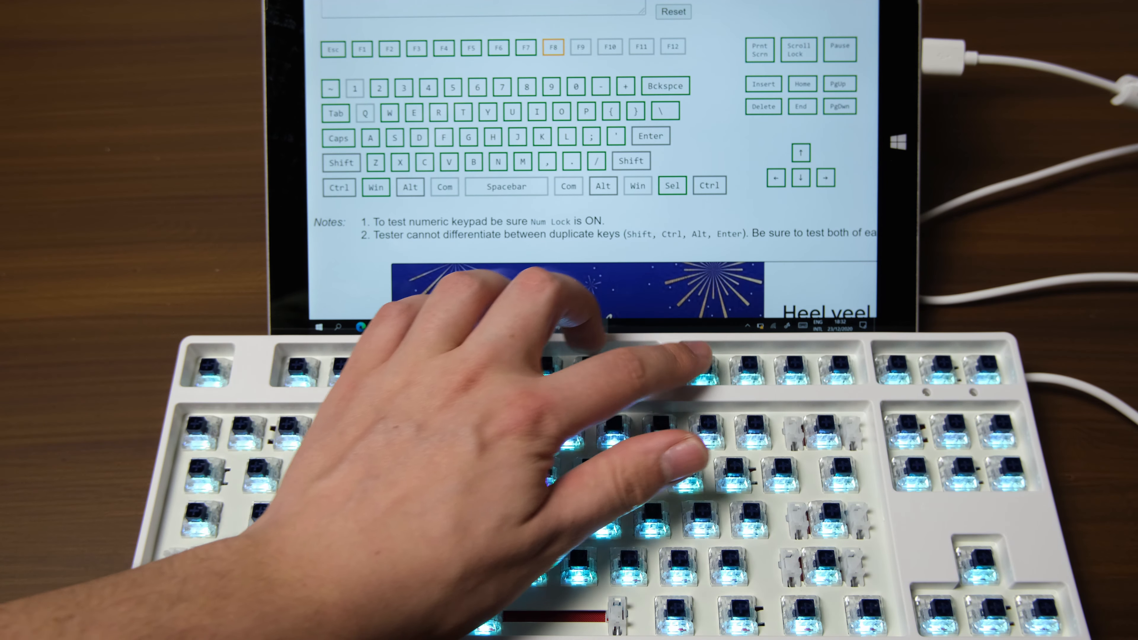